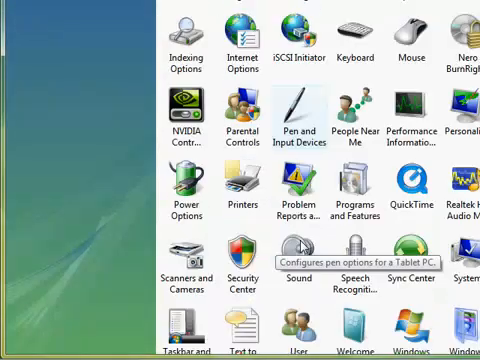
- Launch the Sound settings from the Vista Control Panel icon list
{"action": "scroll", "scroll_direction": "down", "scroll_amount": 3}
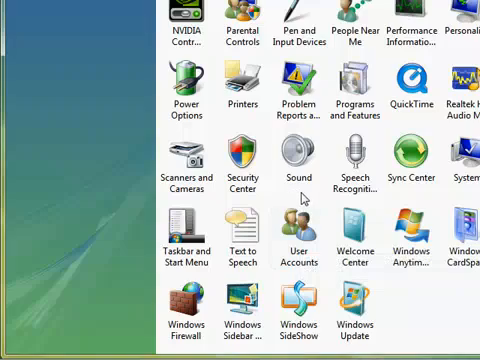
{"action": "left_click", "coordinate": [294, 156]}
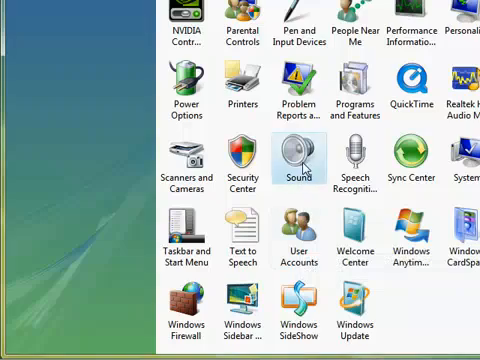
{"action": "double_click", "coordinate": [296, 160]}
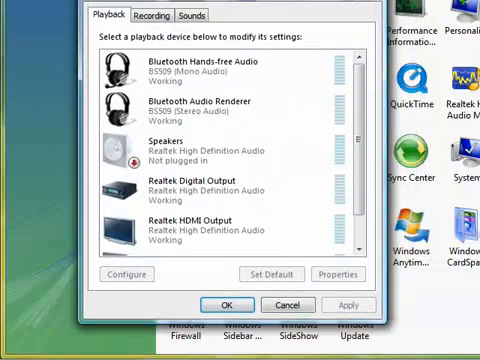
- Bring up the properties of the Speakers (USB Audio Device) playback device
{"action": "scroll", "scroll_direction": "down", "scroll_amount": 3}
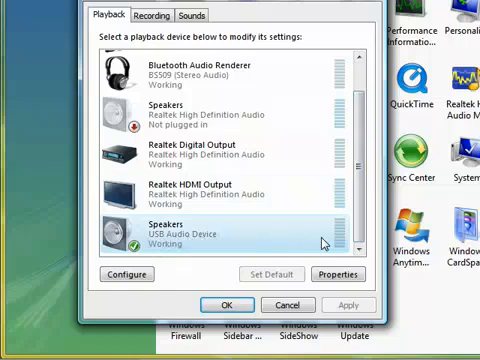
{"action": "left_click", "coordinate": [338, 274]}
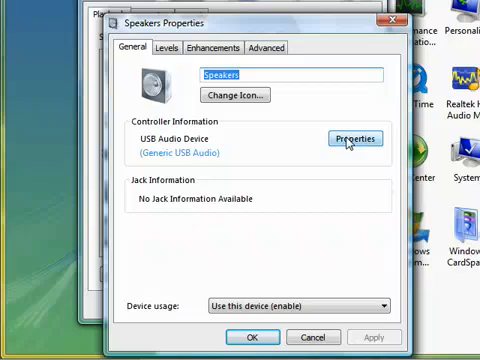
- Reach the USB Audio Device's Driver settings and begin uninstalling the driver
{"action": "left_click", "coordinate": [356, 138]}
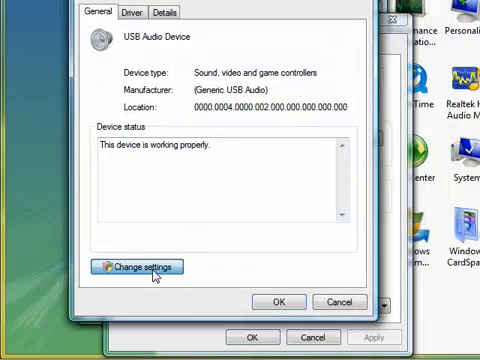
{"action": "left_click", "coordinate": [148, 266]}
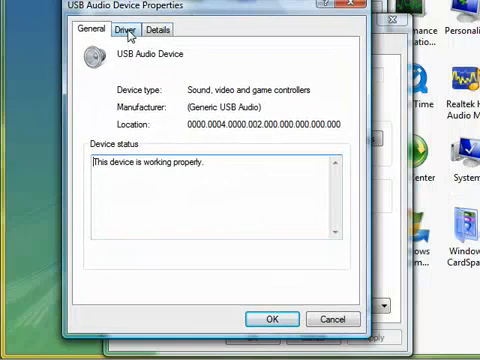
{"action": "left_click", "coordinate": [128, 28]}
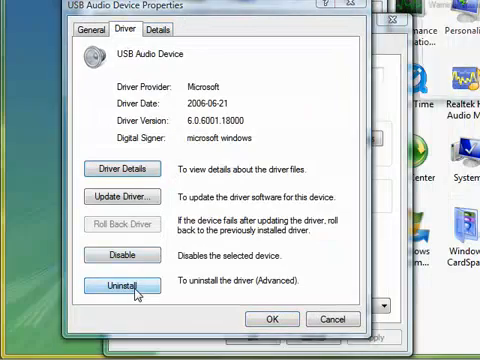
{"action": "left_click", "coordinate": [126, 288]}
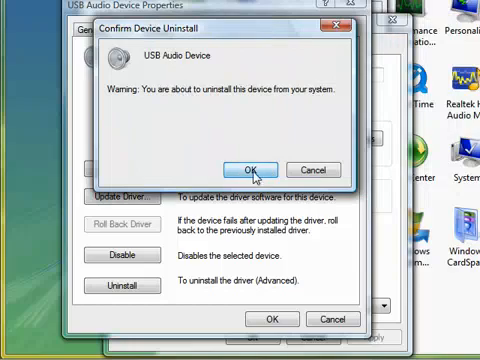
- Confirm the Device Uninstall so the USB Audio Device is removed from Vista
{"action": "left_click", "coordinate": [256, 168]}
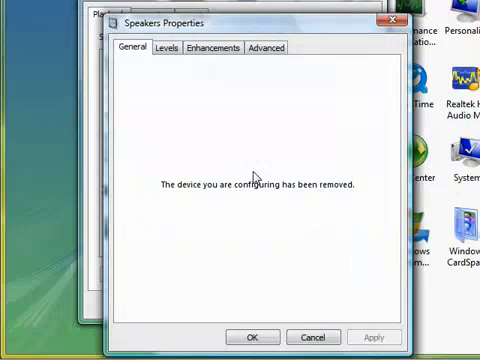
{"action": "mouse_move", "coordinate": [364, 208]}
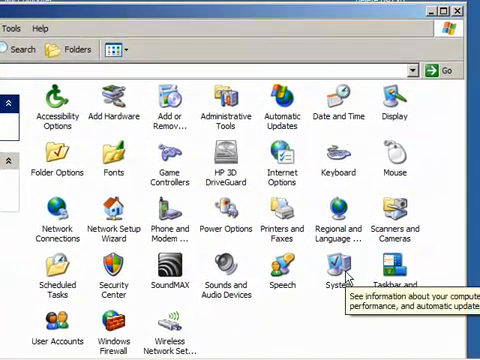
- Go into Windows XP System Properties and its Hardware settings toward Device Manager
{"action": "double_click", "coordinate": [336, 270]}
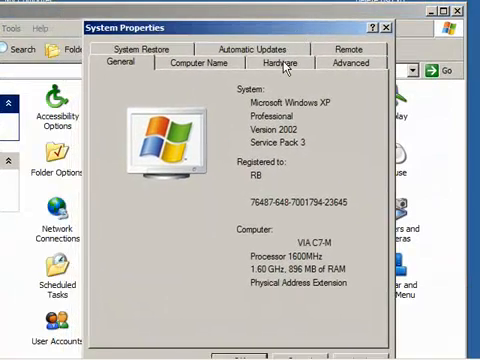
{"action": "left_click", "coordinate": [280, 64]}
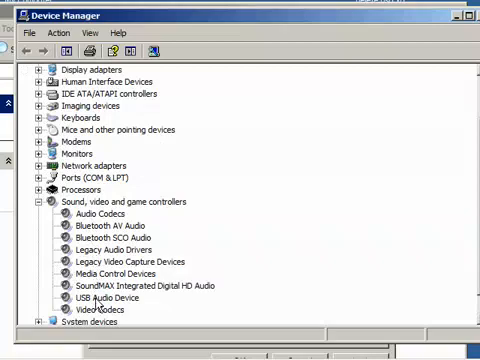
{"action": "mouse_move", "coordinate": [100, 300]}
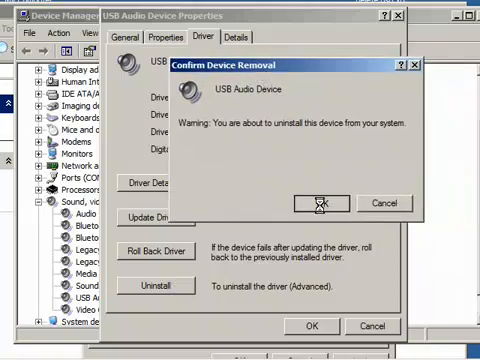
- Confirm removing the USB Audio Device and check it is gone from the controllers list
{"action": "left_click", "coordinate": [316, 200]}
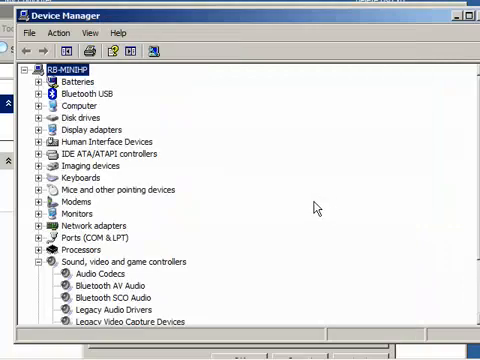
{"action": "scroll", "scroll_direction": "down", "scroll_amount": 3}
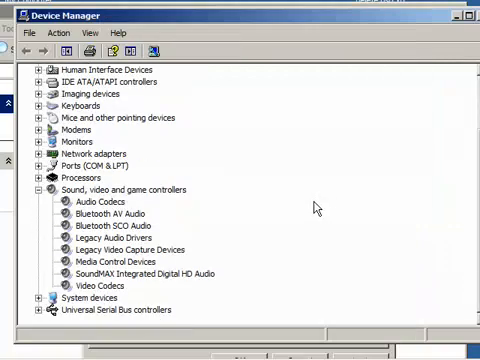
{"action": "mouse_move", "coordinate": [400, 116]}
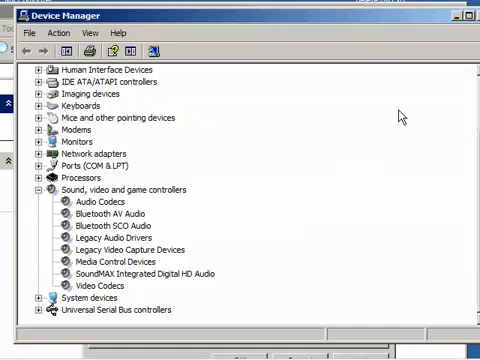